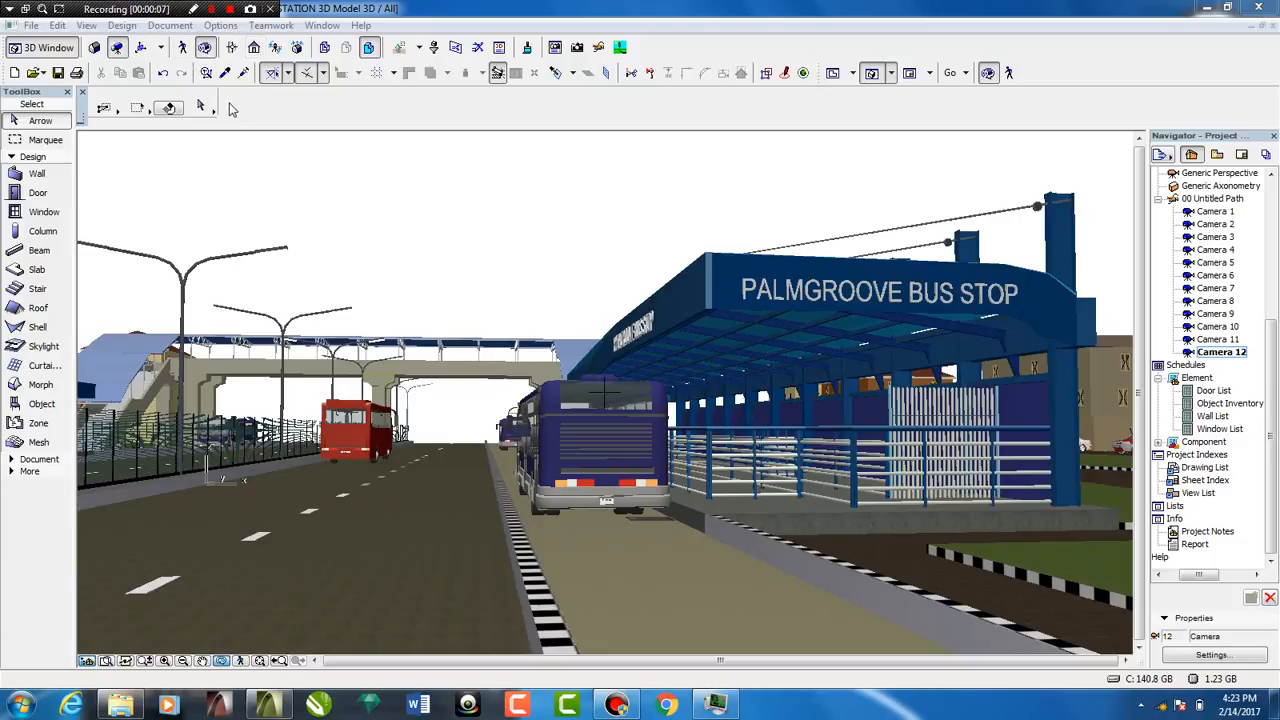
{"action": "mouse_move", "coordinate": [544, 248]}
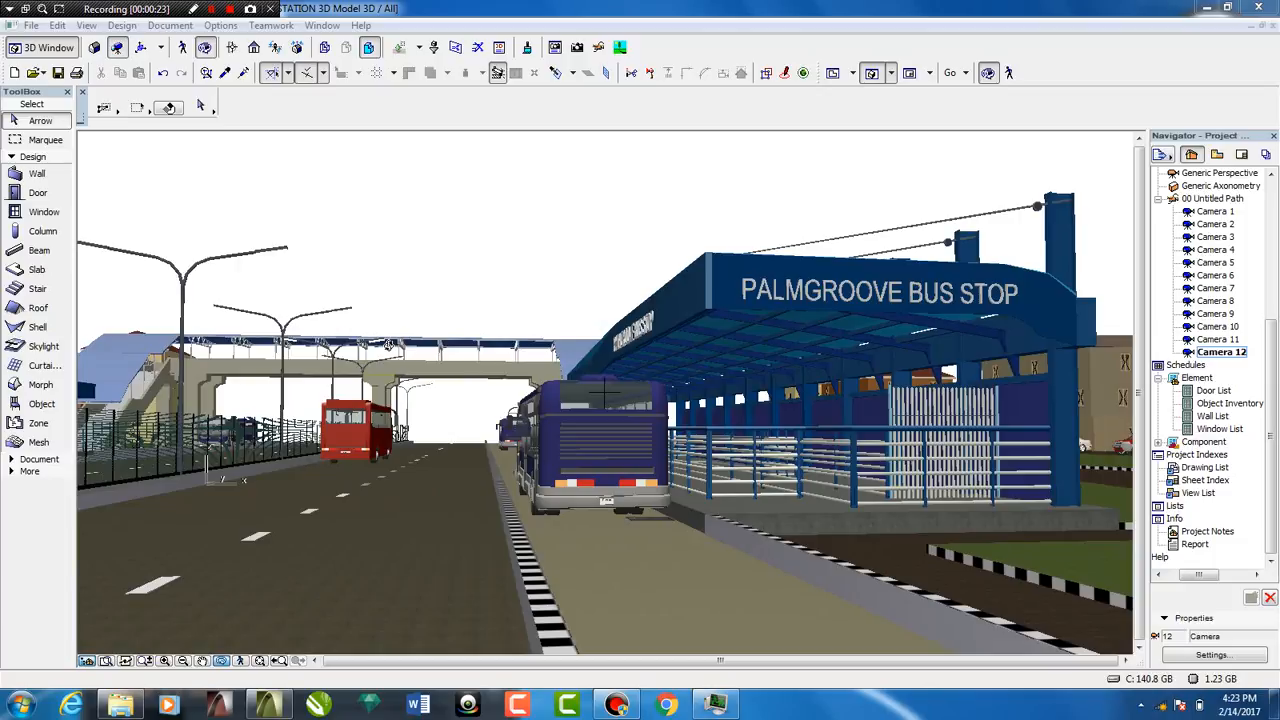
{"action": "mouse_move", "coordinate": [444, 312]}
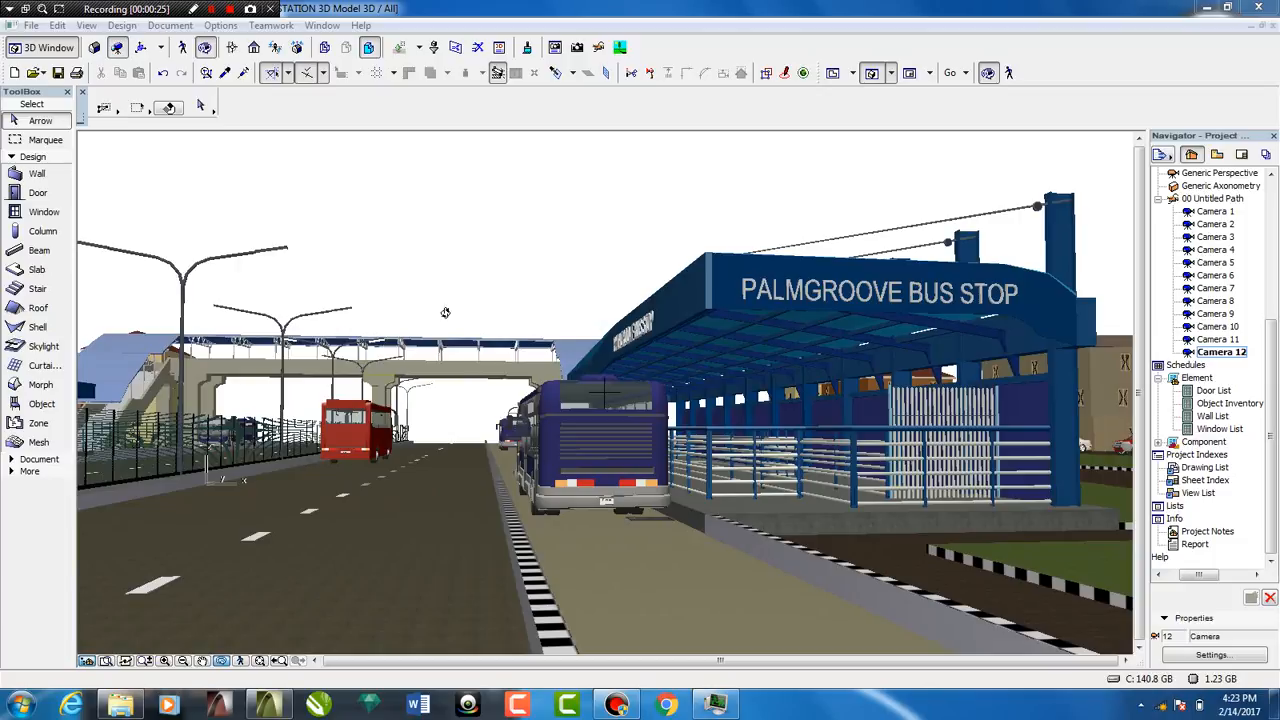
{"action": "mouse_move", "coordinate": [748, 324]}
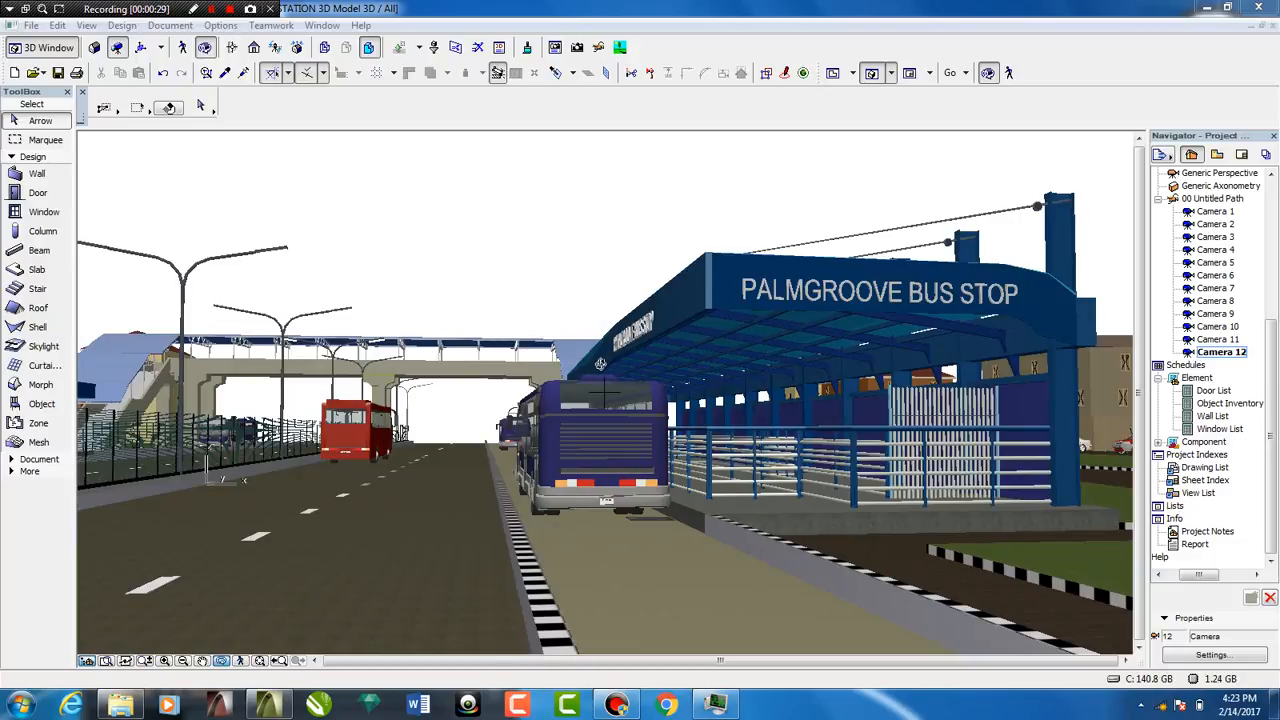
{"action": "mouse_move", "coordinate": [648, 114]}
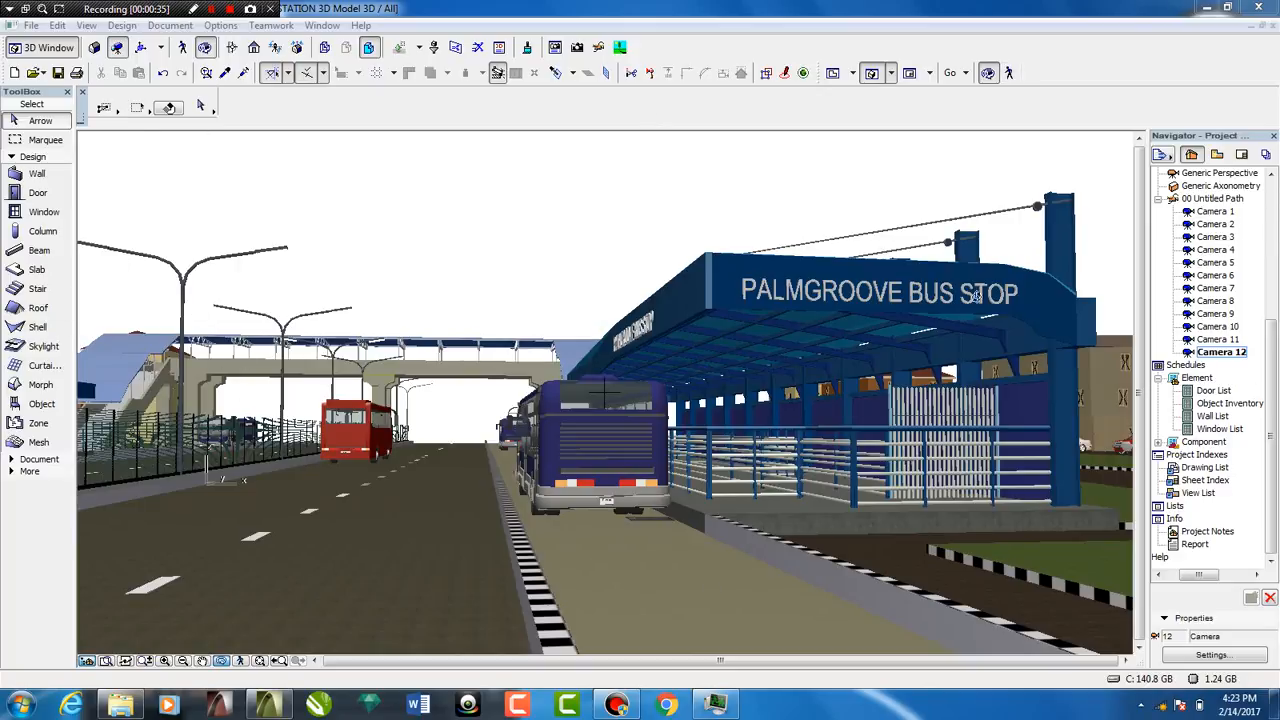
{"action": "mouse_move", "coordinate": [1016, 268]}
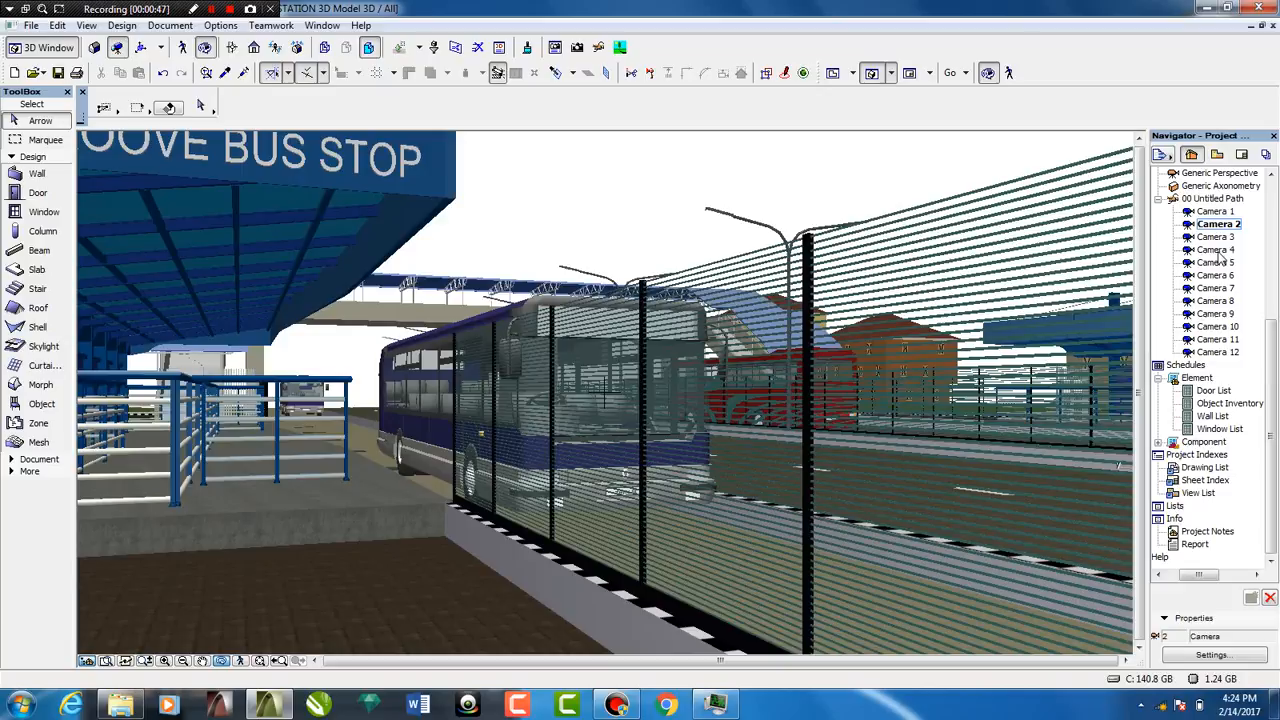
{"action": "mouse_move", "coordinate": [132, 466]}
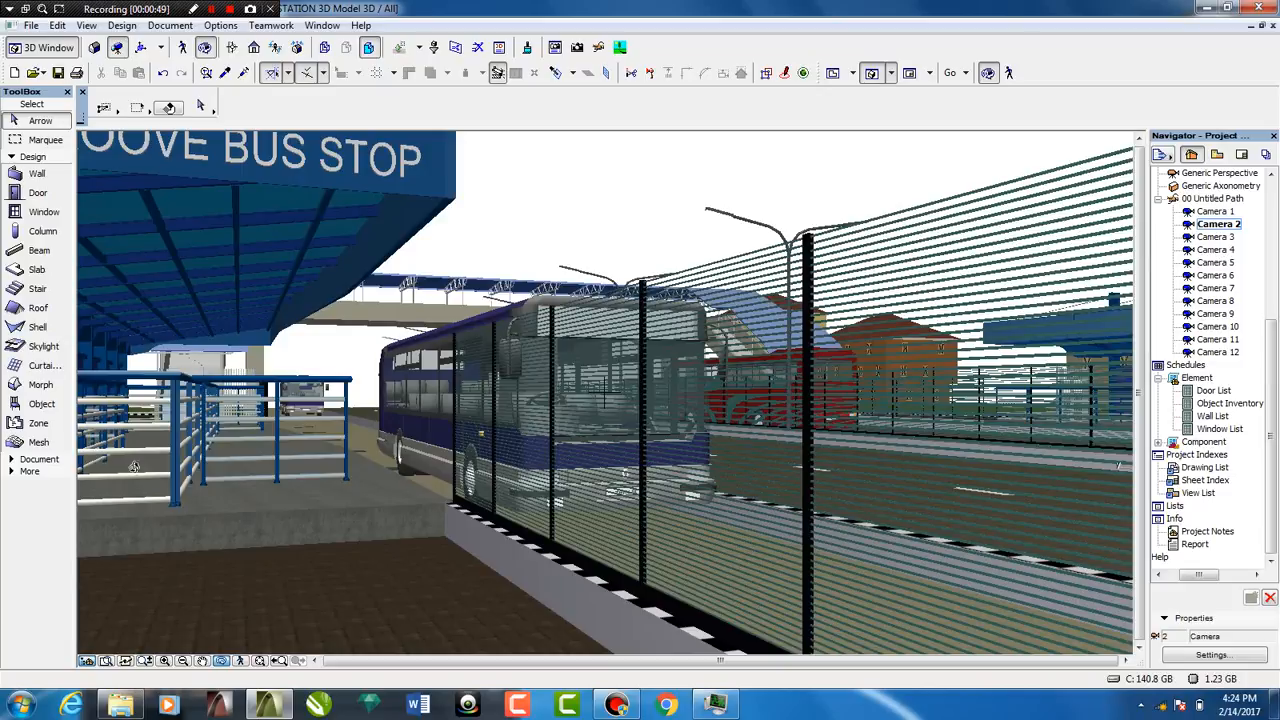
{"action": "mouse_move", "coordinate": [908, 280]}
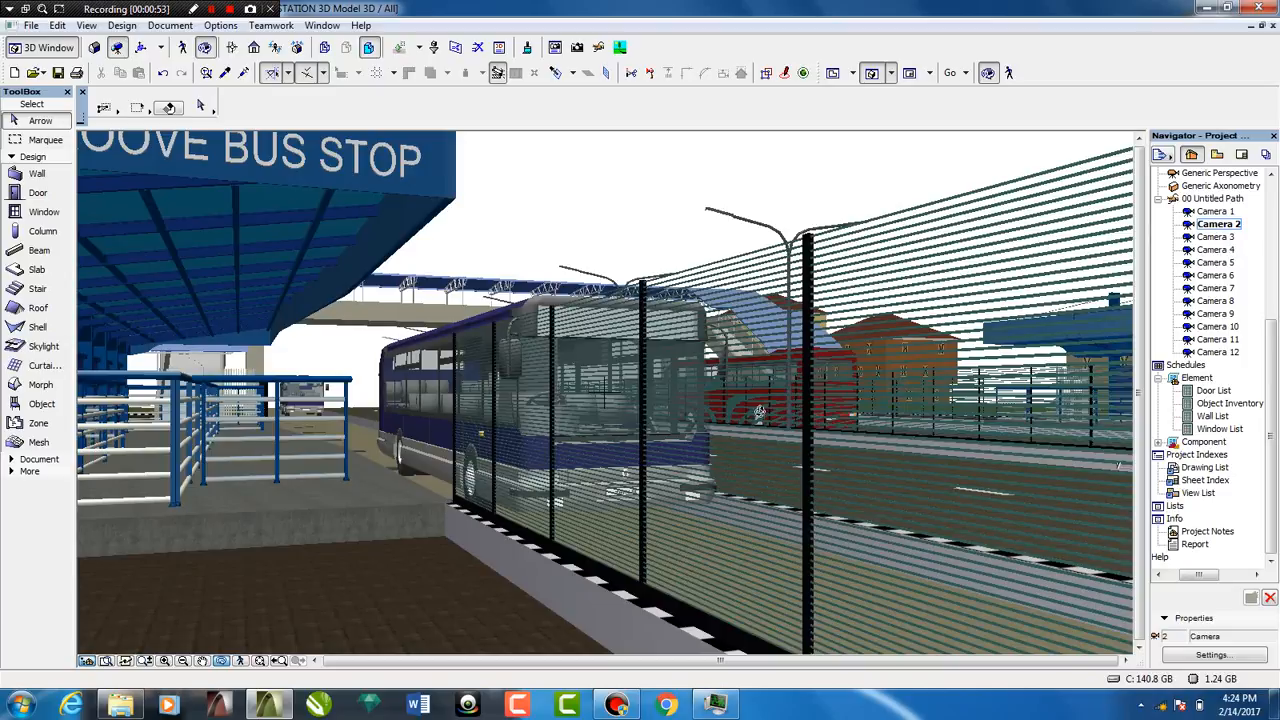
{"action": "mouse_move", "coordinate": [700, 384]}
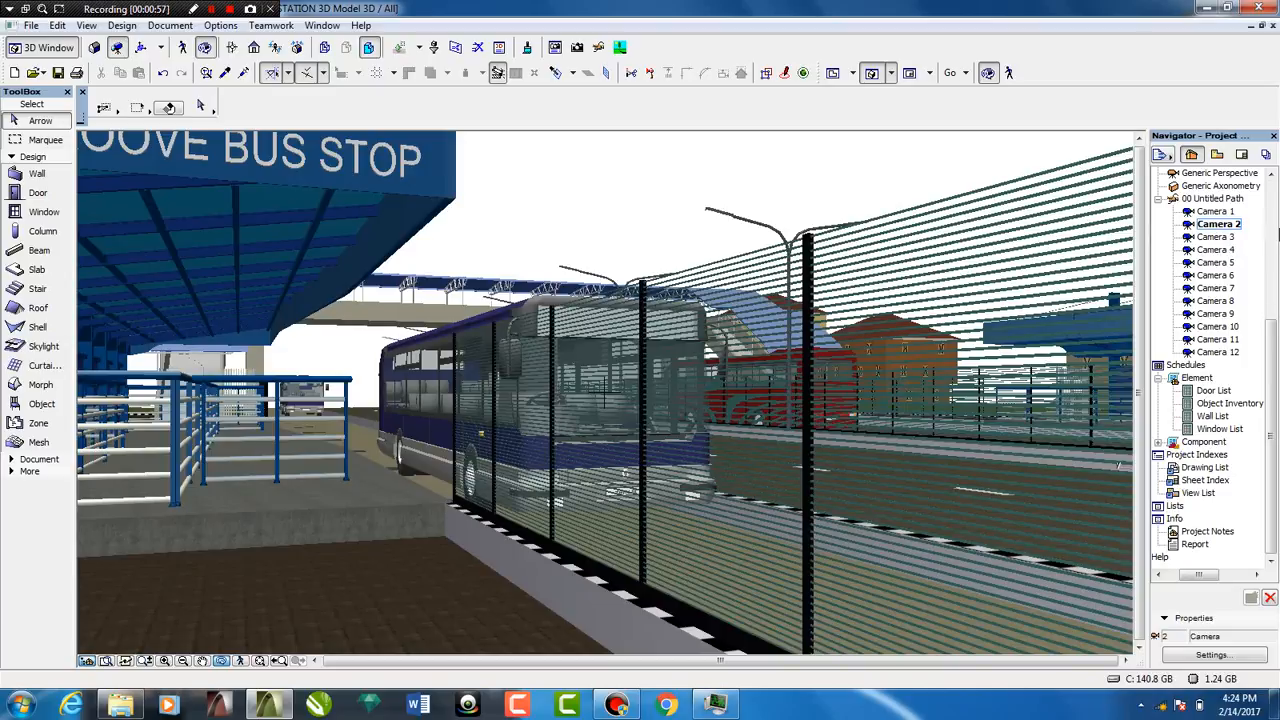
Show saved Camera 3, looking up at the pedestrian bridge stairs beneath the blue truss roof
{"action": "left_click", "coordinate": [1216, 236]}
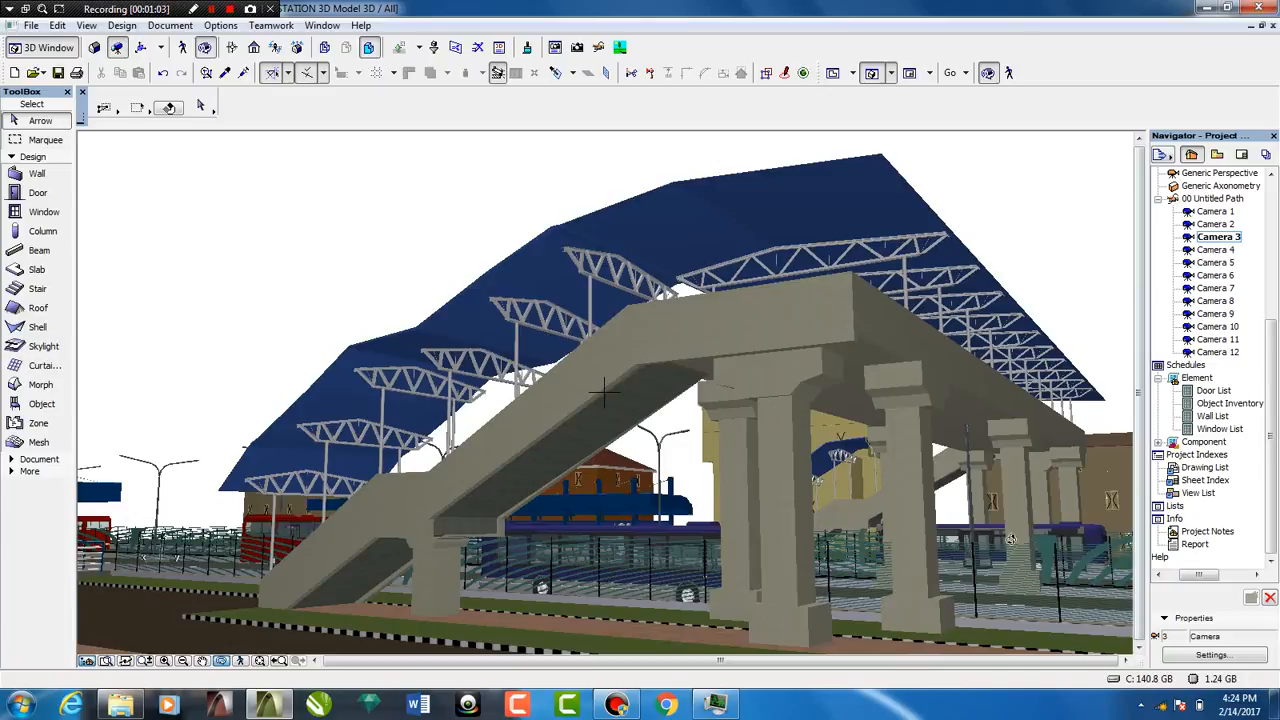
Step through Cameras 4, 5 and 6, ending on the street view of the Palmgroove bus stop
{"action": "left_click", "coordinate": [1216, 248]}
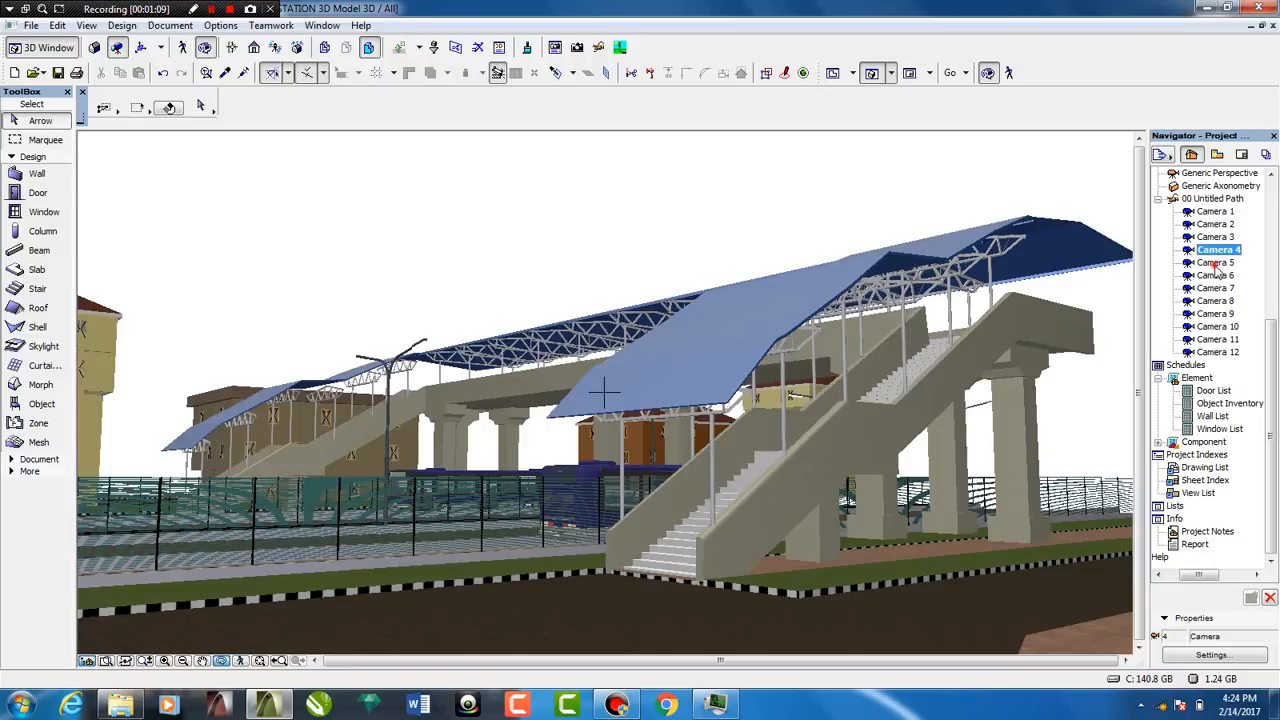
{"action": "left_click", "coordinate": [1216, 262]}
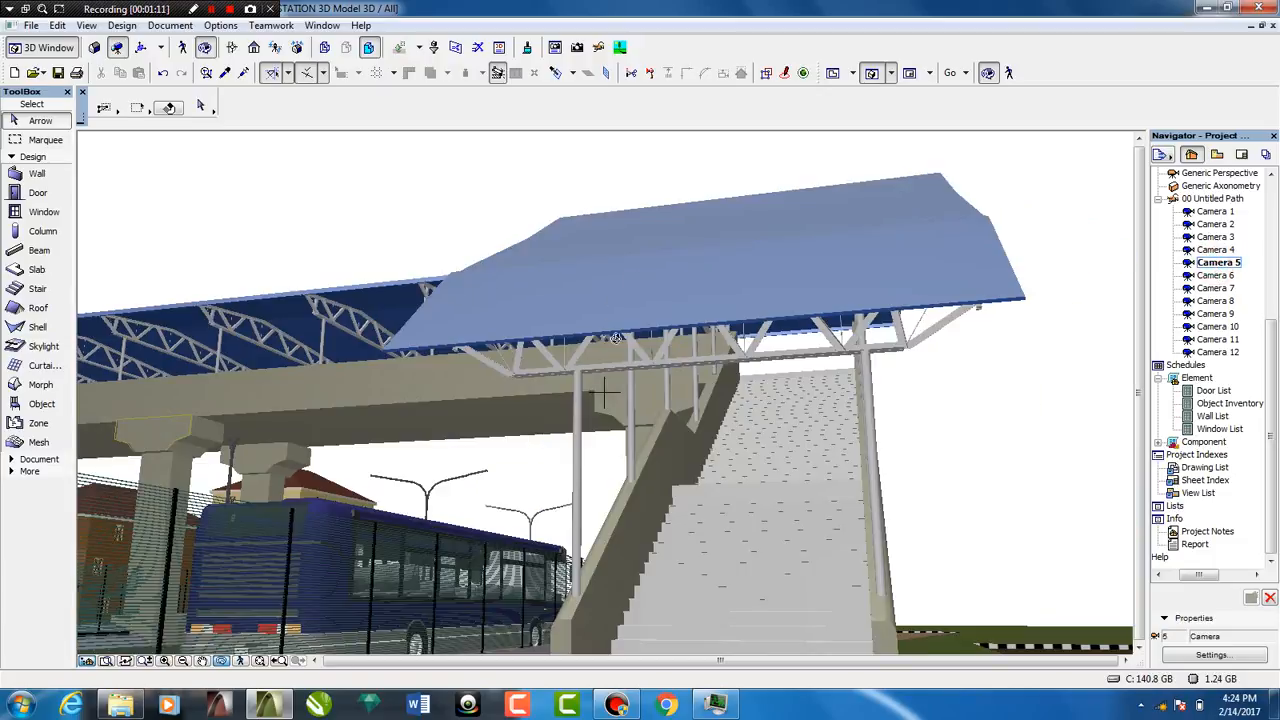
{"action": "left_click", "coordinate": [1216, 276]}
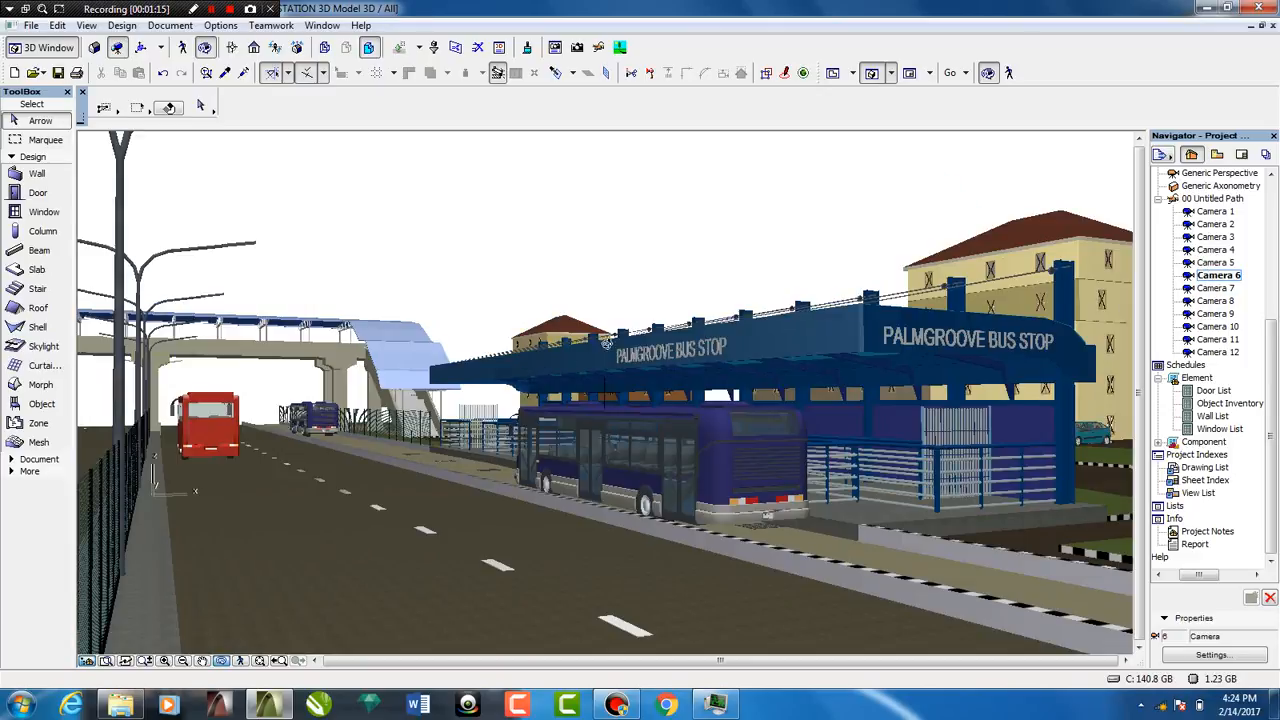
{"action": "mouse_move", "coordinate": [736, 444]}
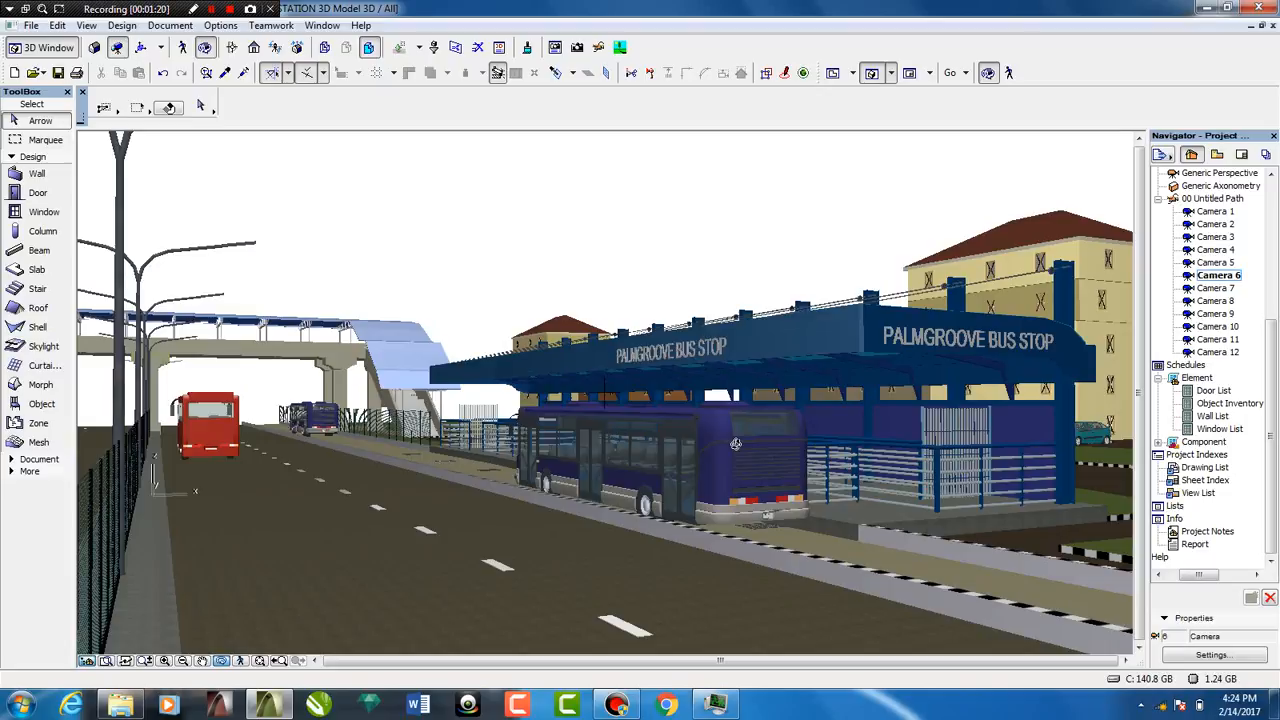
{"action": "mouse_move", "coordinate": [744, 428]}
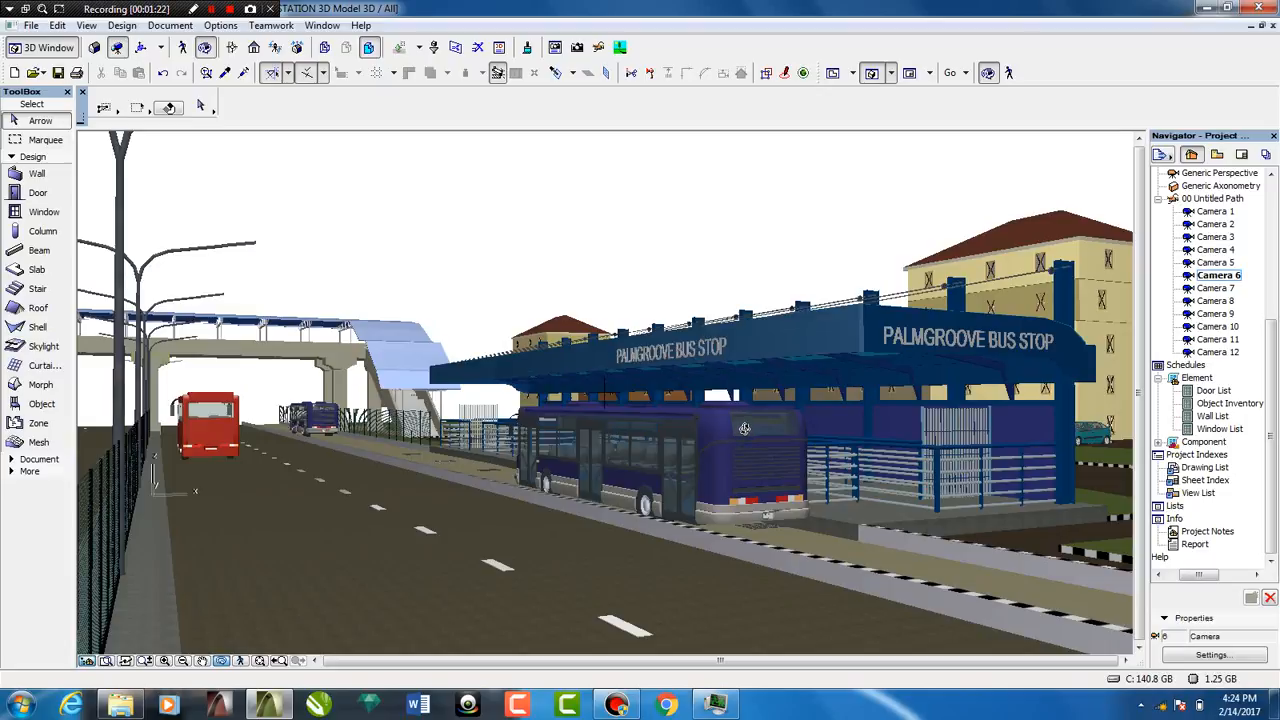
{"action": "mouse_move", "coordinate": [594, 408]}
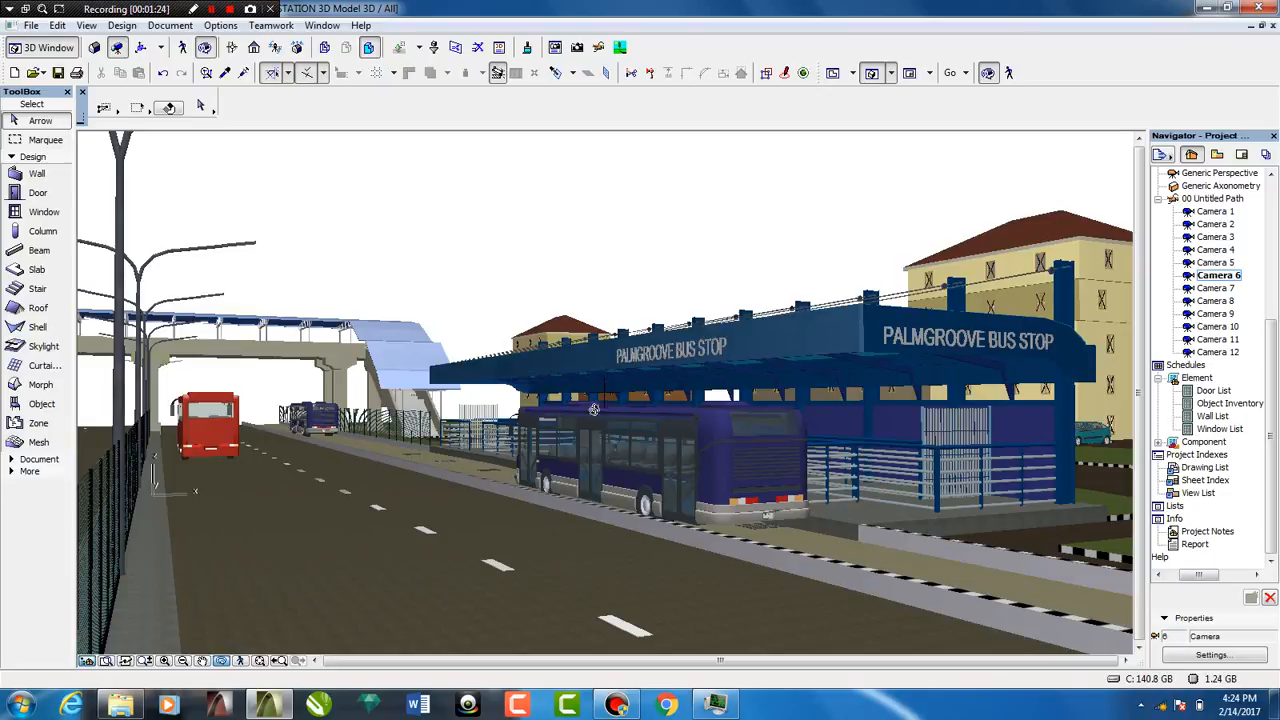
{"action": "left_click", "coordinate": [228, 8]}
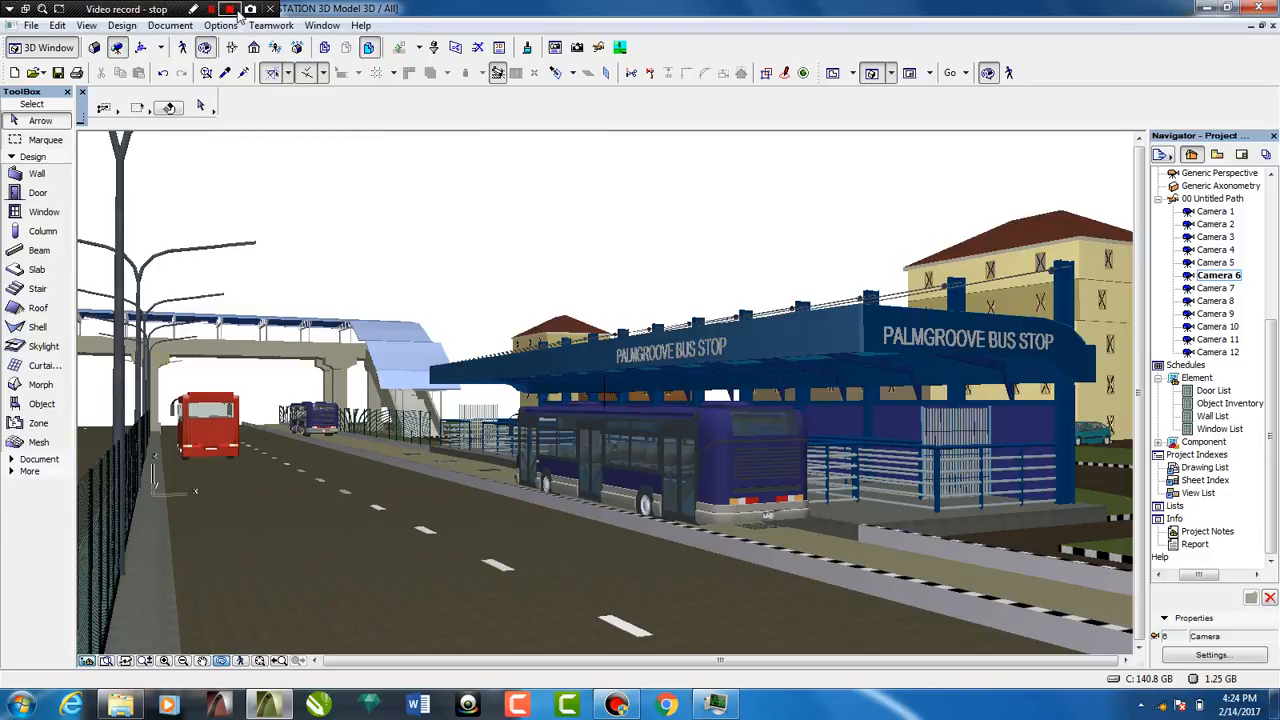